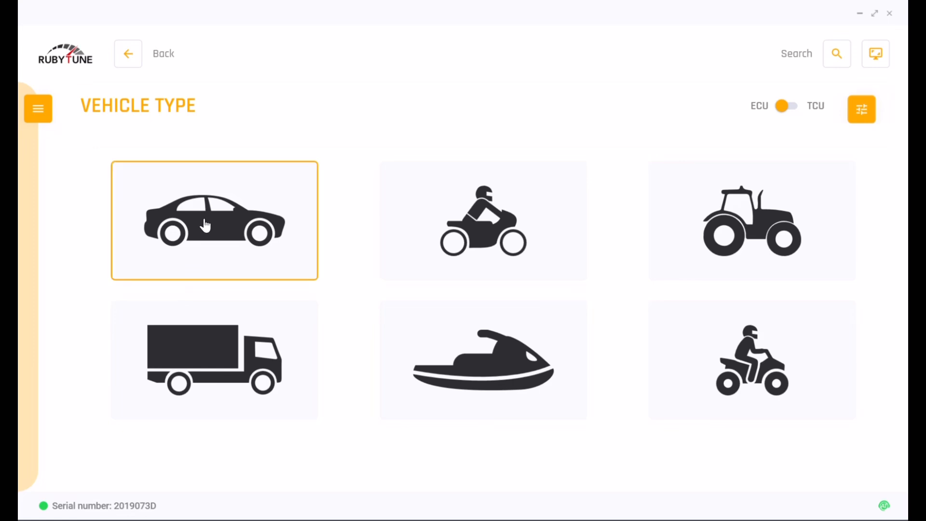
- Select Car, Audi, A3 8V from 2012 and browse its Engine & ECU variants toward the 1.6 TDI EDC17C64
click(214, 220)
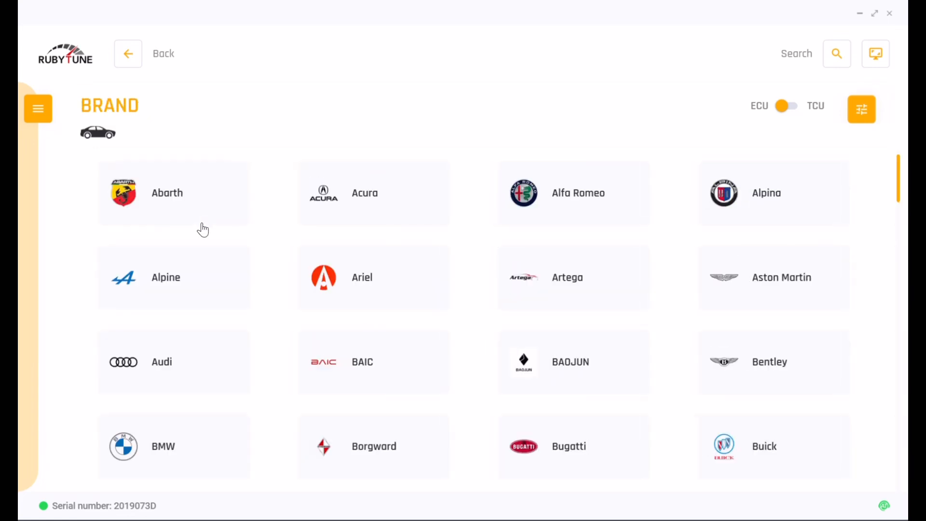
click(162, 362)
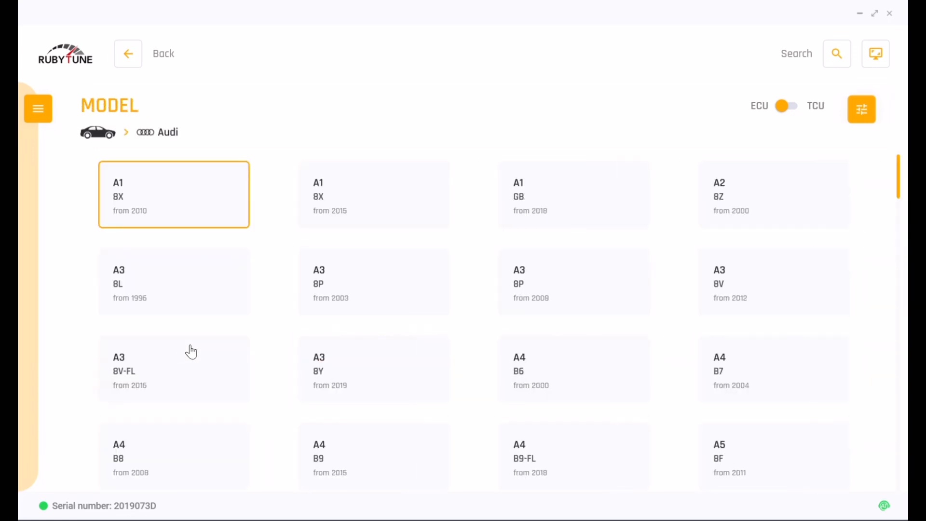
mouse_move(362, 308)
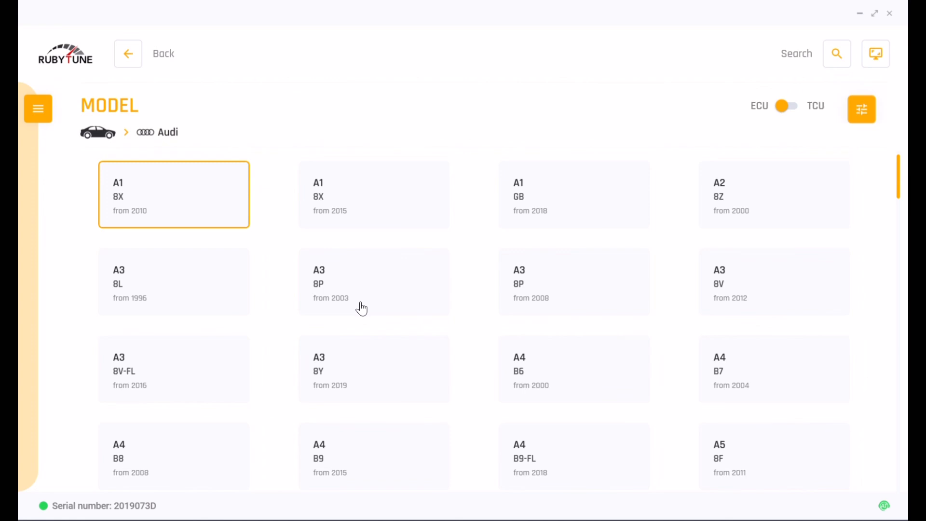
mouse_move(730, 284)
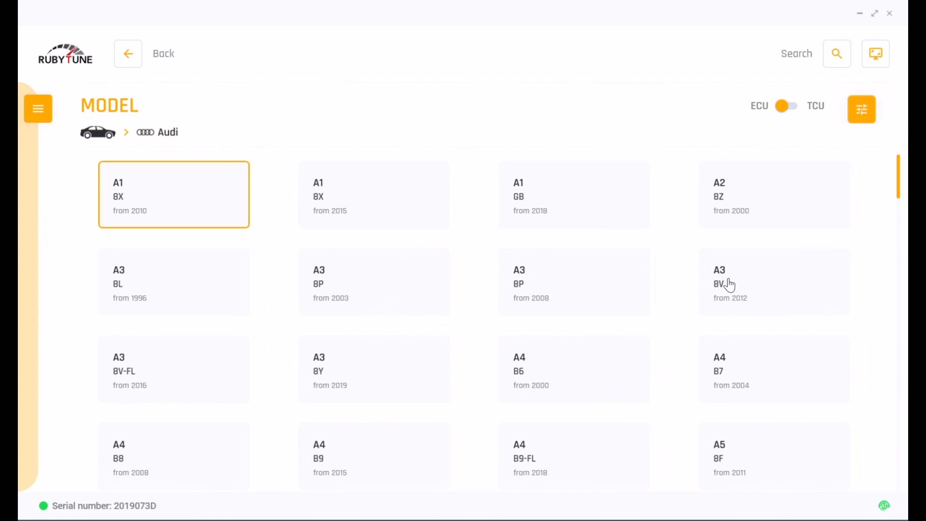
click(774, 284)
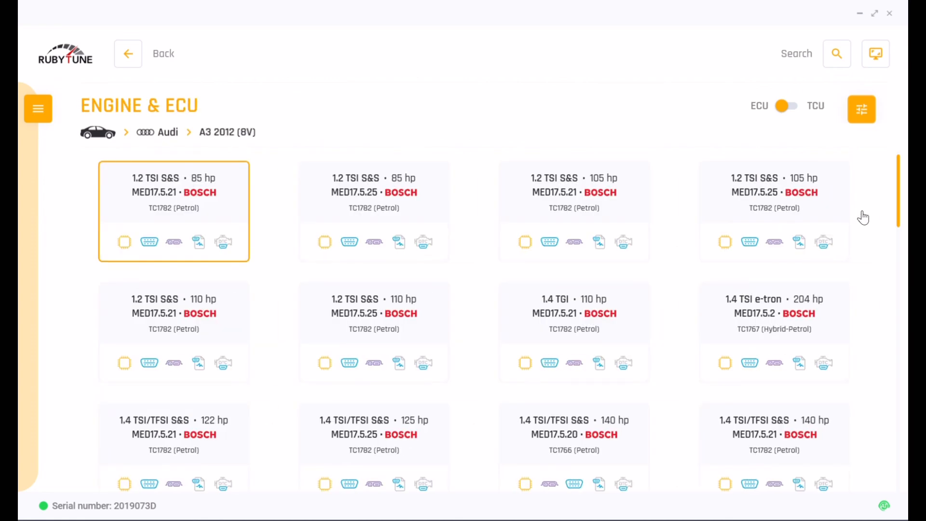
scroll(down, 3)
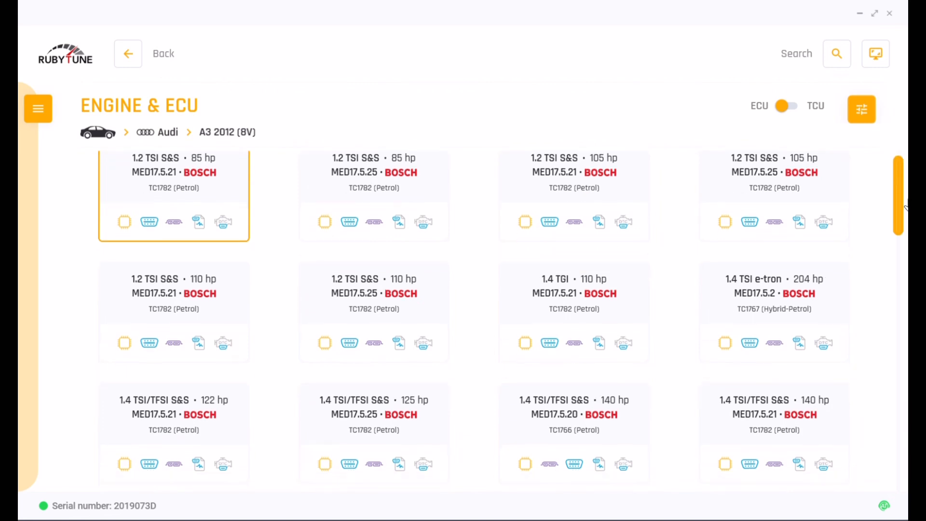
scroll(down, 3)
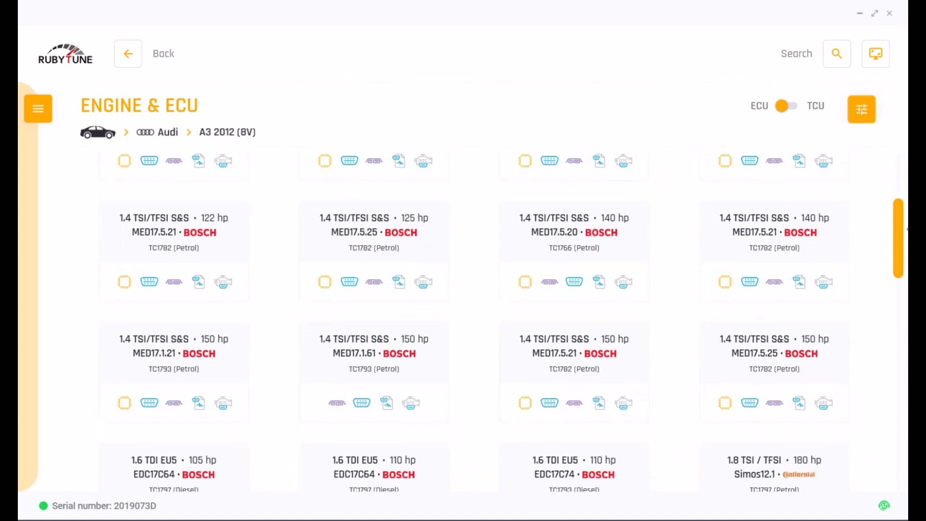
scroll(down, 3)
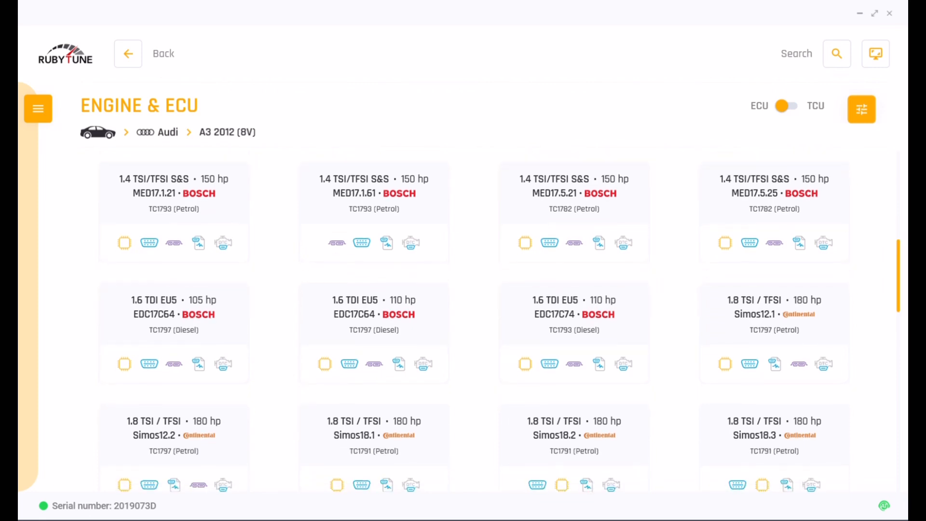
mouse_move(667, 288)
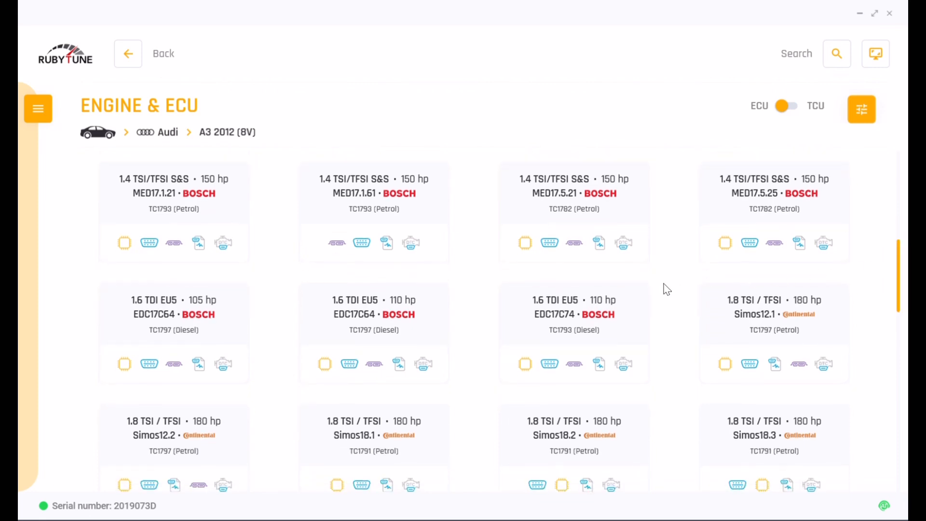
mouse_move(283, 297)
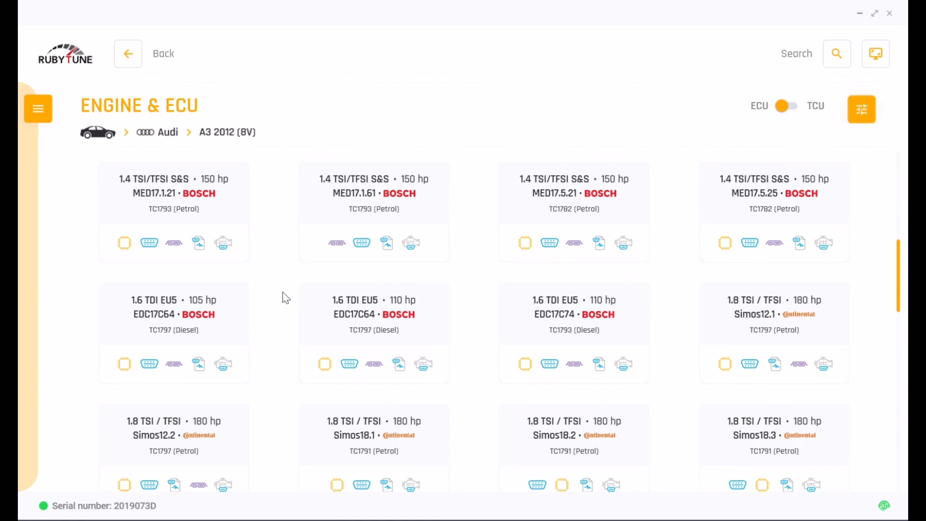
mouse_move(192, 304)
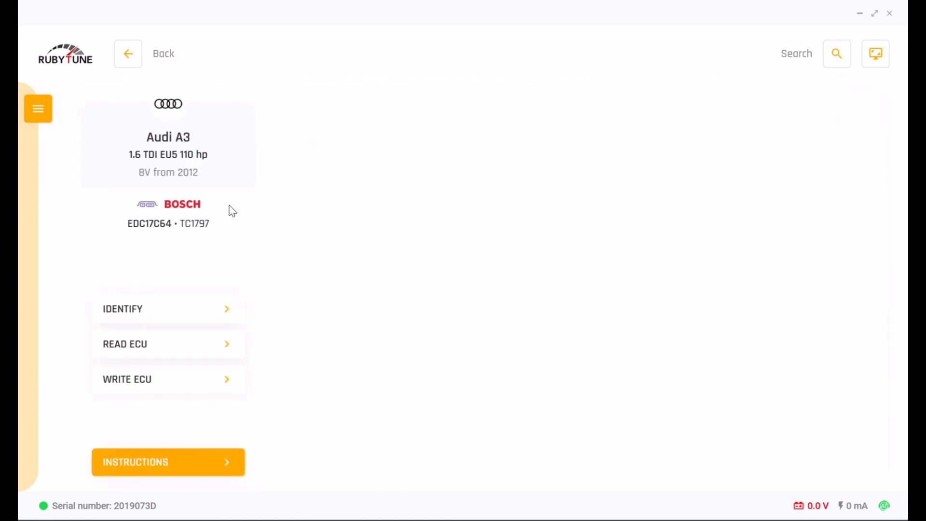
mouse_move(195, 462)
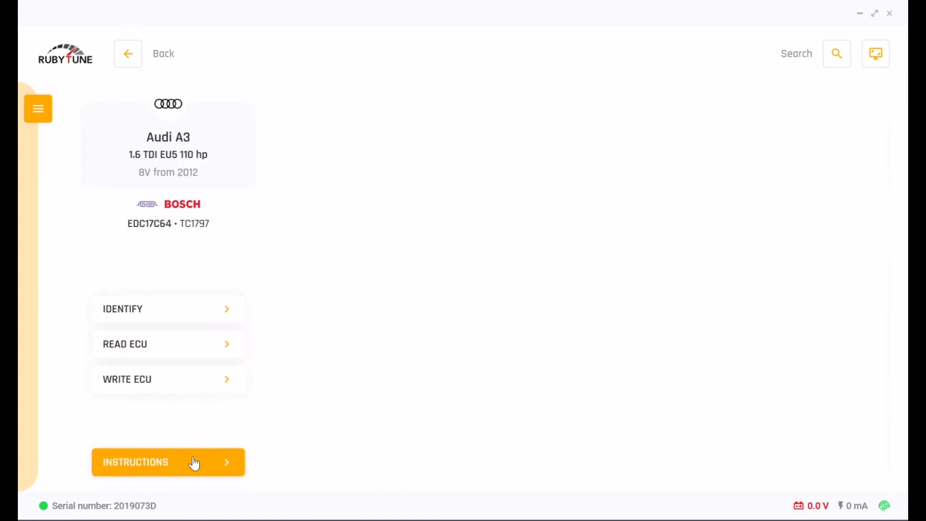
click(168, 462)
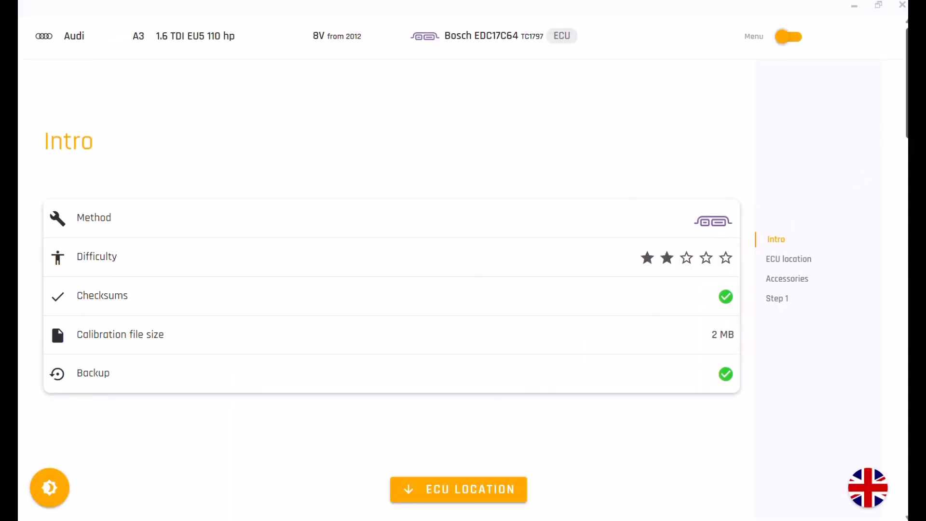
click(457, 489)
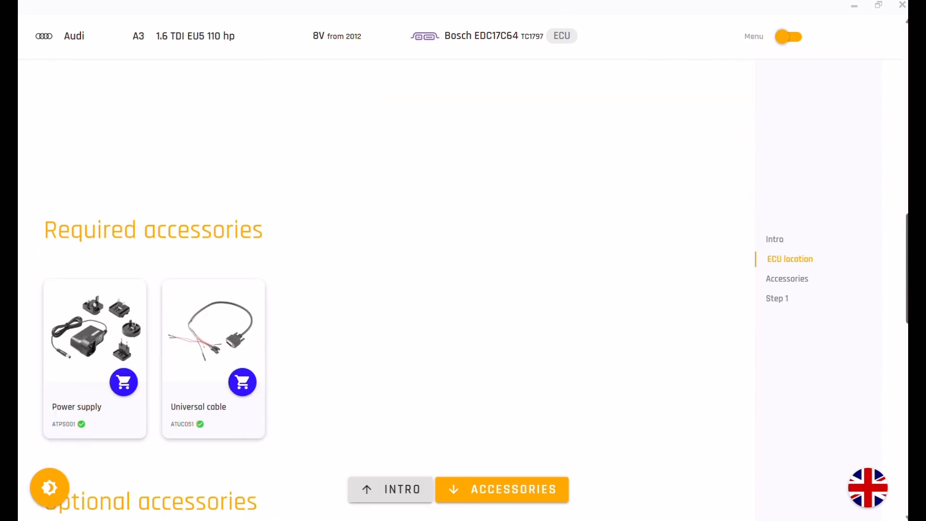
click(501, 490)
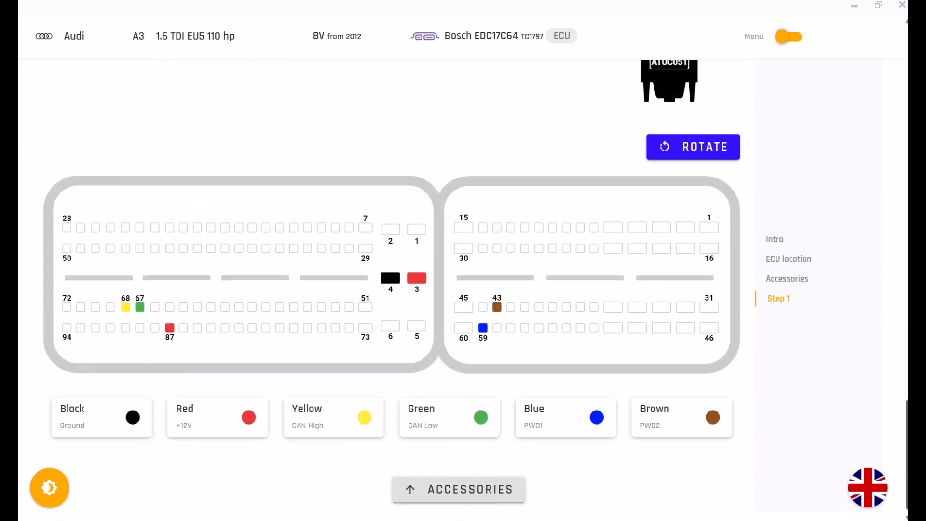
click(693, 147)
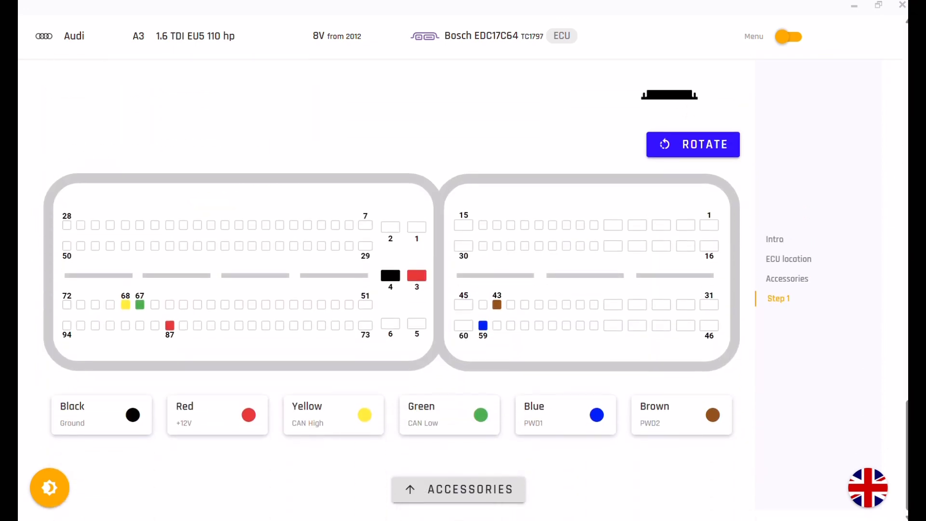
click(693, 144)
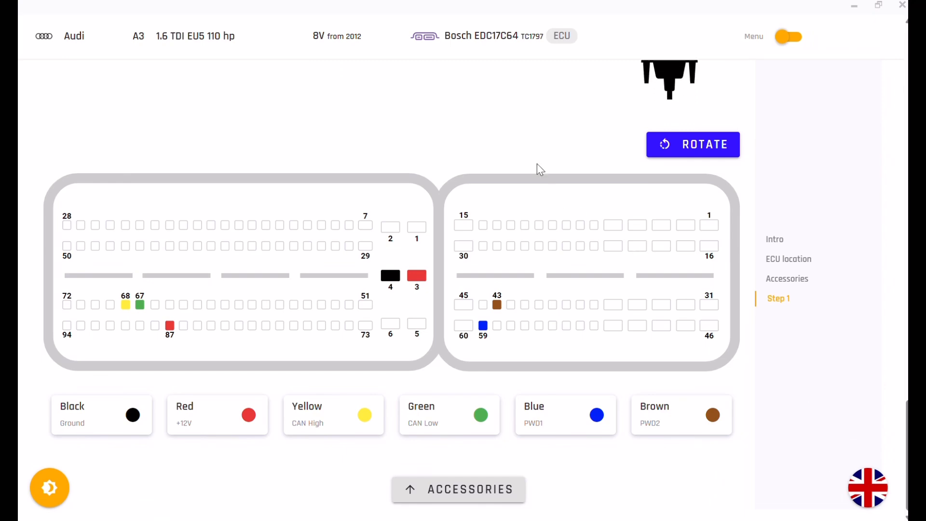
click(693, 144)
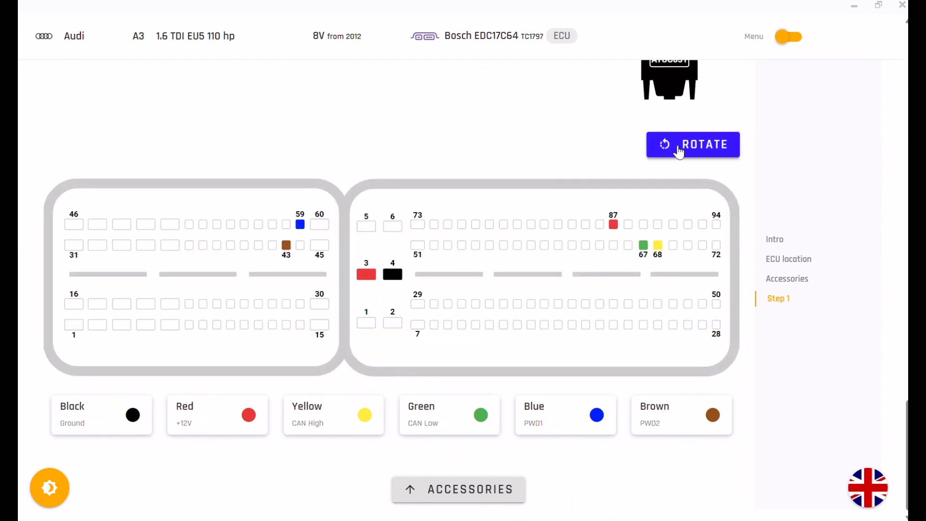
click(693, 145)
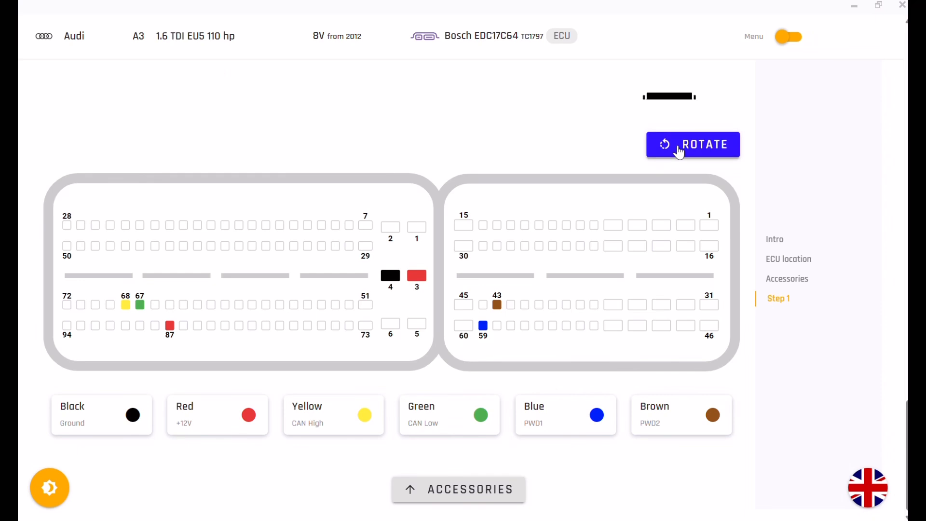
click(693, 143)
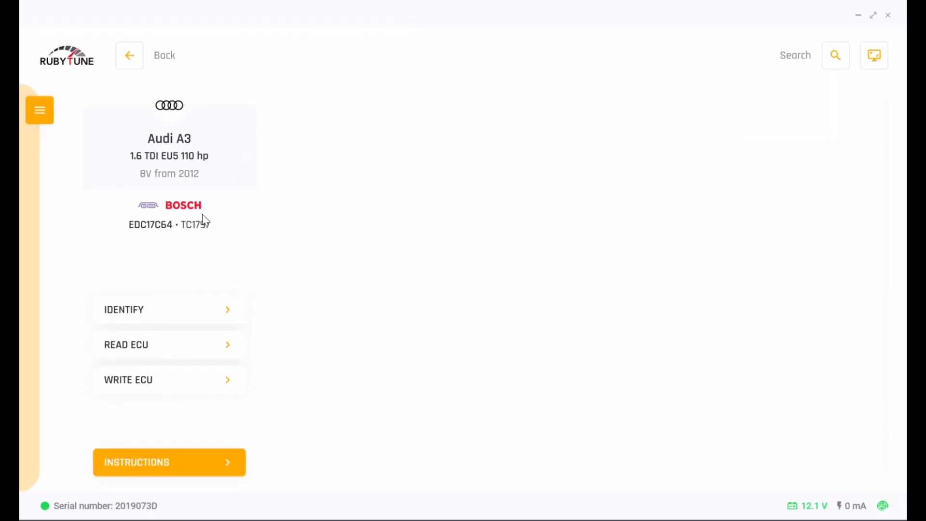
- Identify the ECU as a TC1797 and start Read ECU to get the normal/virtual read choice
click(123, 308)
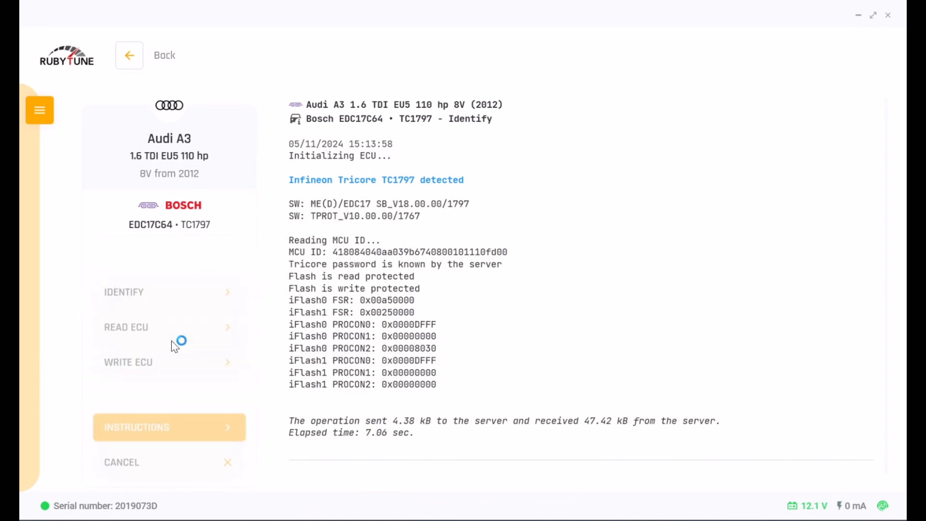
click(126, 327)
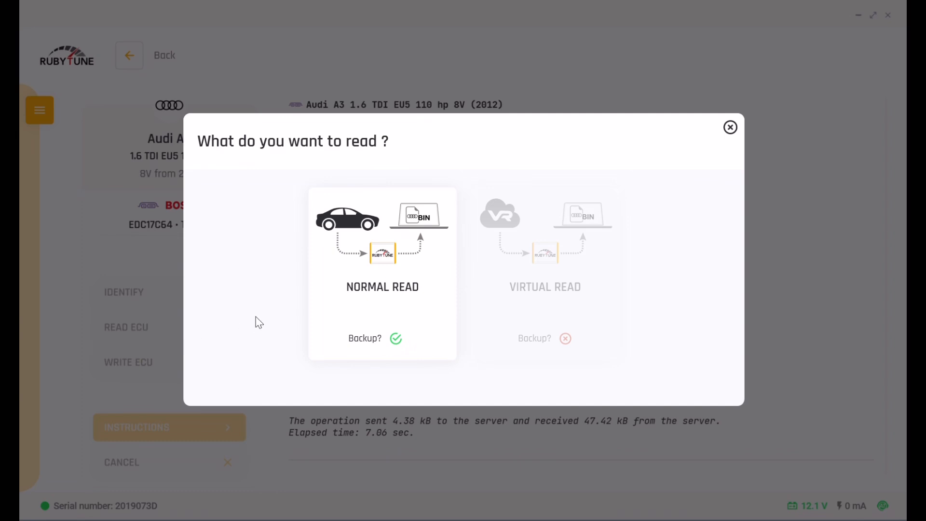
- Run a Normal Read with backup, saving the read file to the Desktop
click(382, 286)
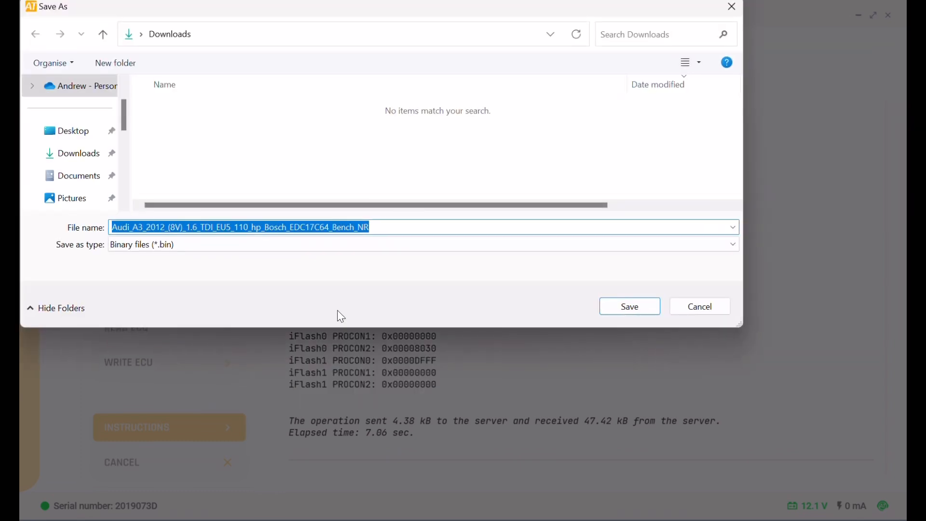
click(73, 131)
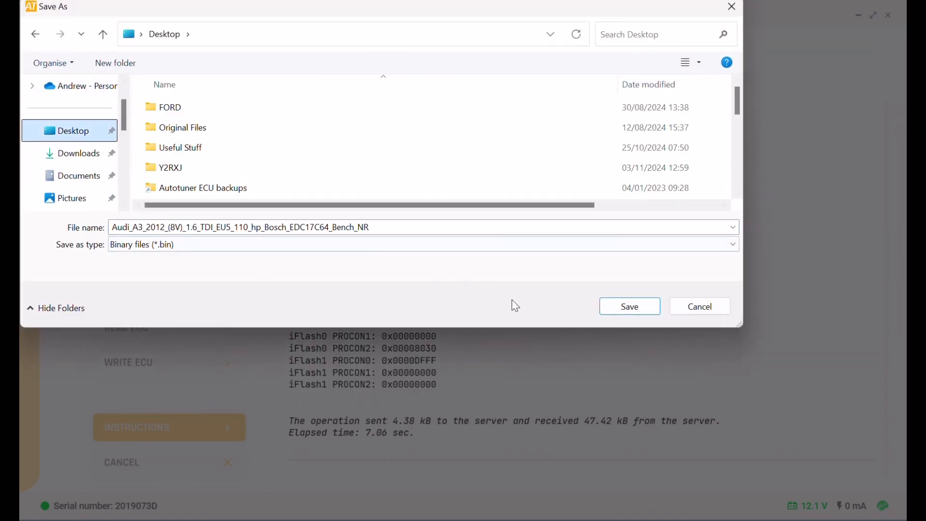
click(629, 306)
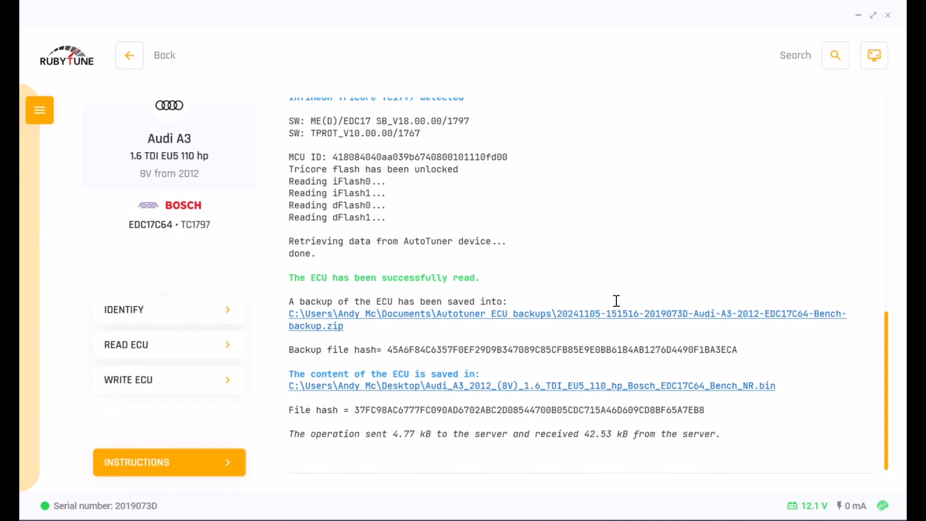
mouse_move(426, 23)
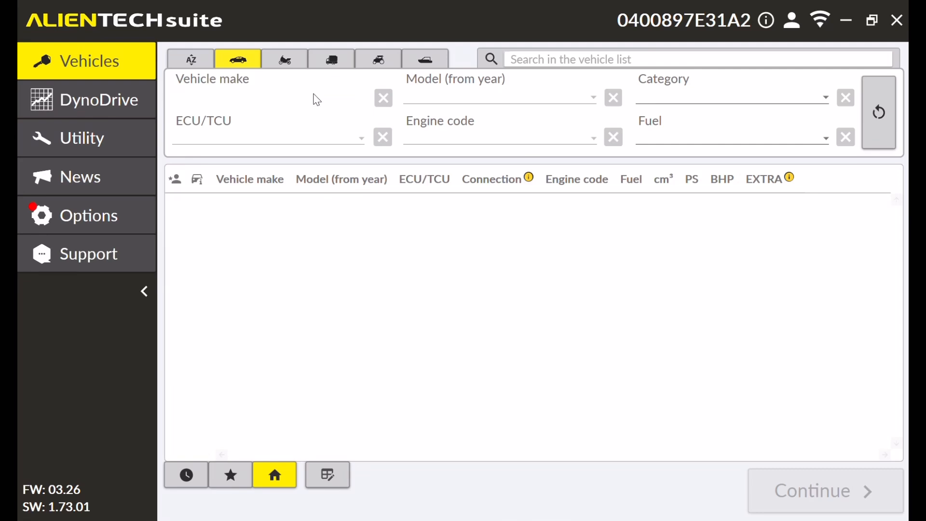
- Choose Audi A3 Sportback and filter the list to diesel ECU entries for the Bosch EDC17C64
click(267, 94)
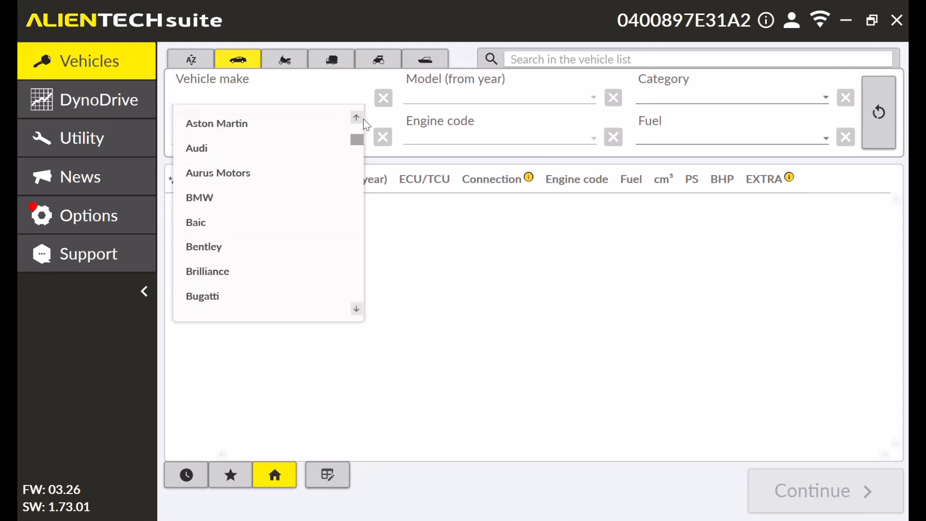
click(197, 149)
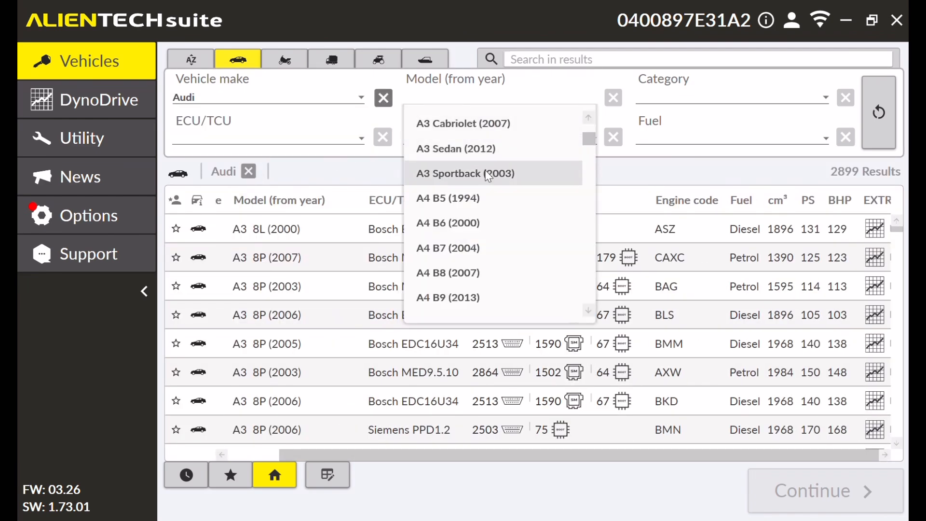
click(465, 173)
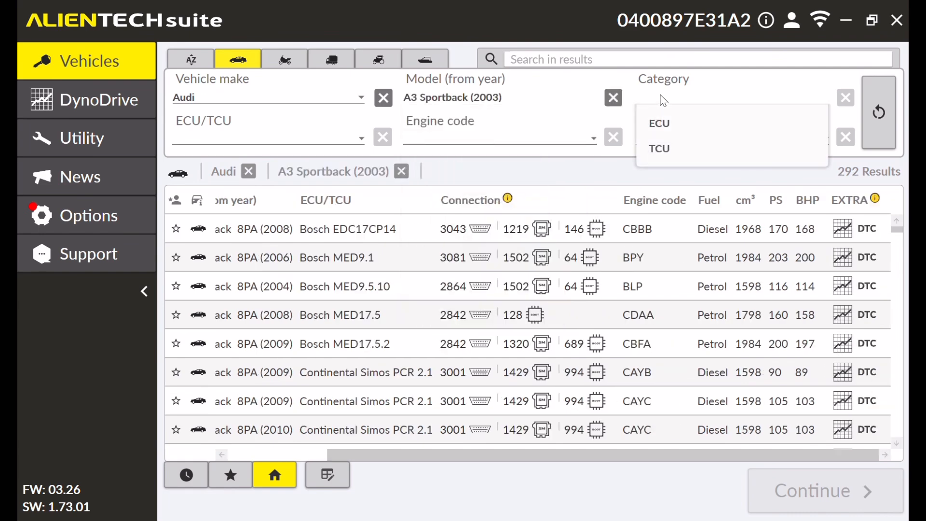
click(659, 122)
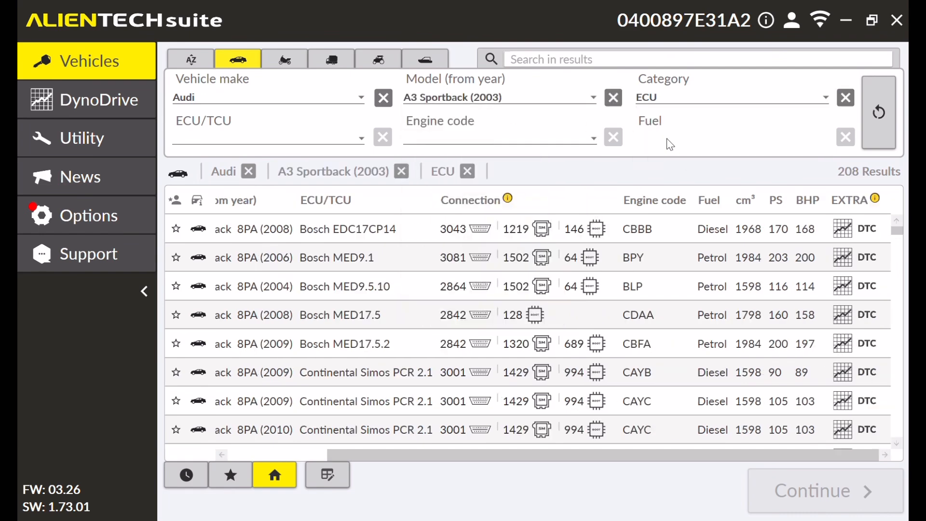
click(732, 138)
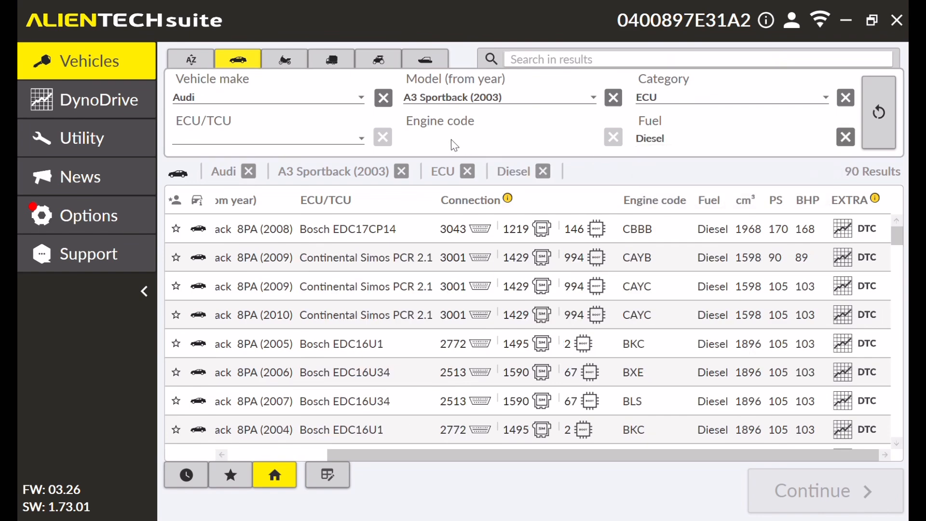
click(268, 138)
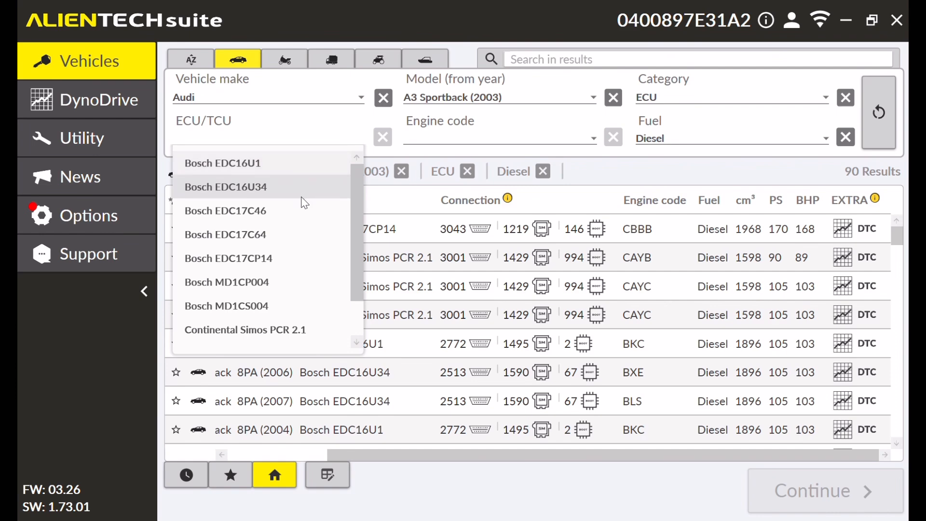
mouse_move(278, 234)
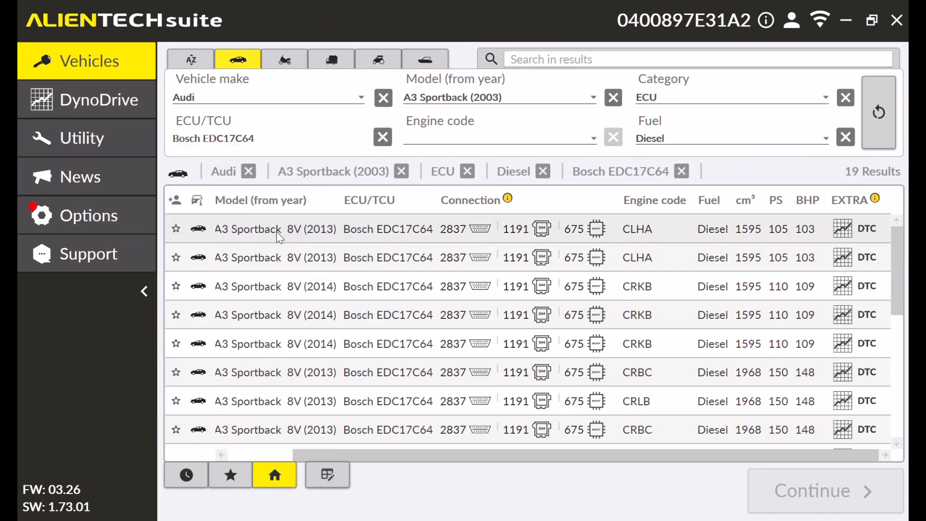
mouse_move(376, 217)
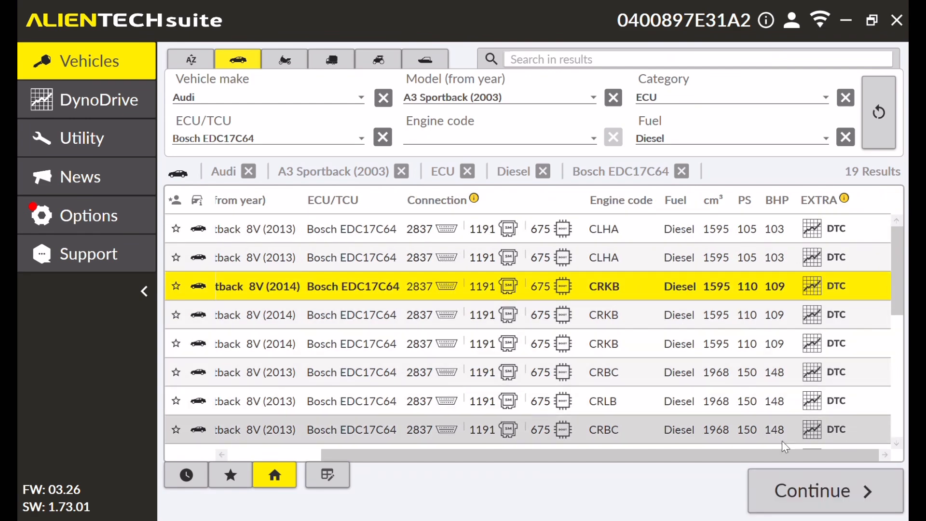
- Continue with the 2014 A3 Sportback 1.6 TDI CRKB row and select the 1191 bench connection
click(822, 490)
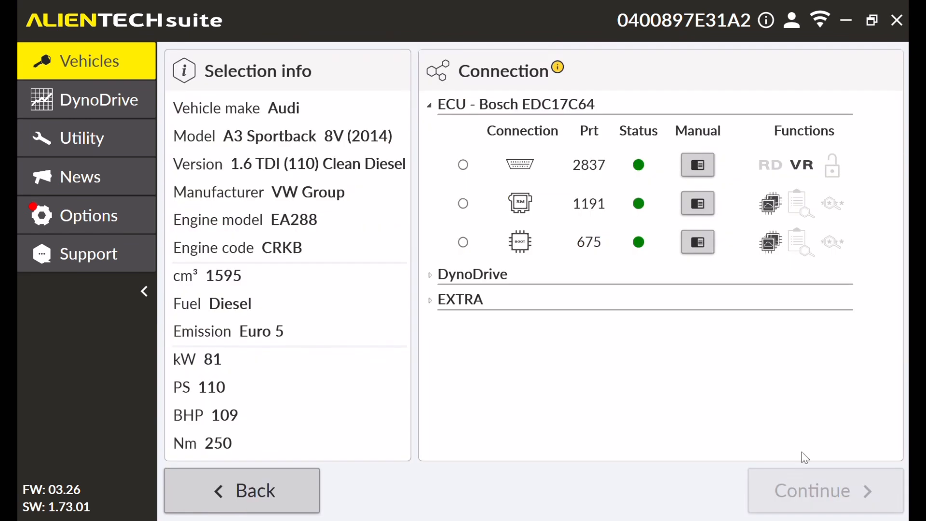
click(463, 204)
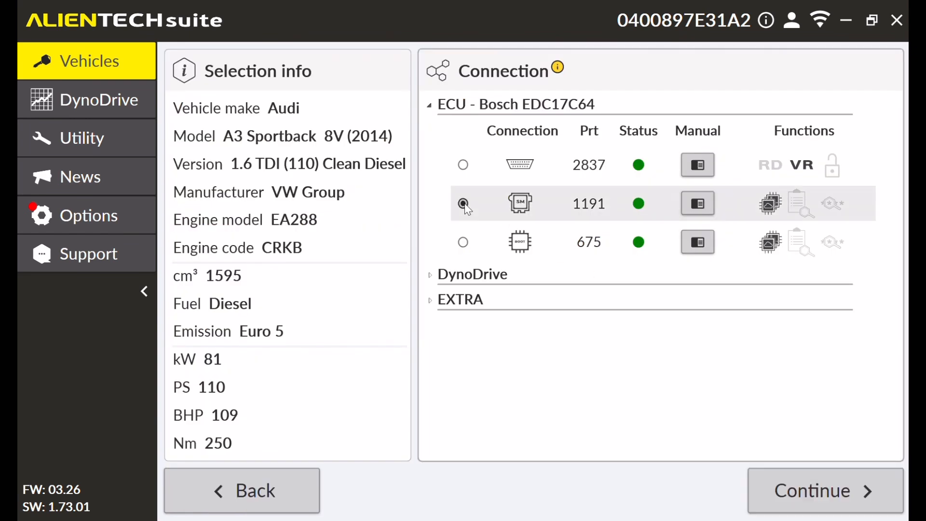
mouse_move(825, 490)
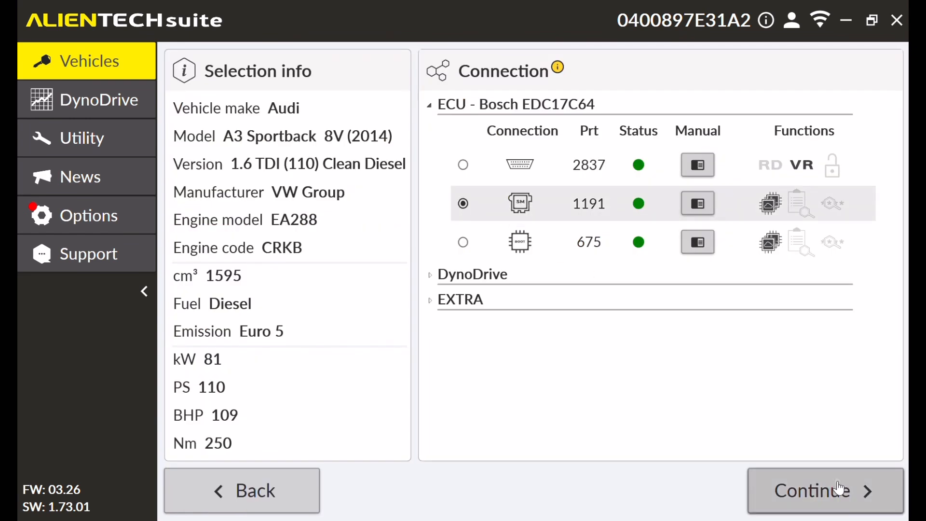
mouse_move(838, 486)
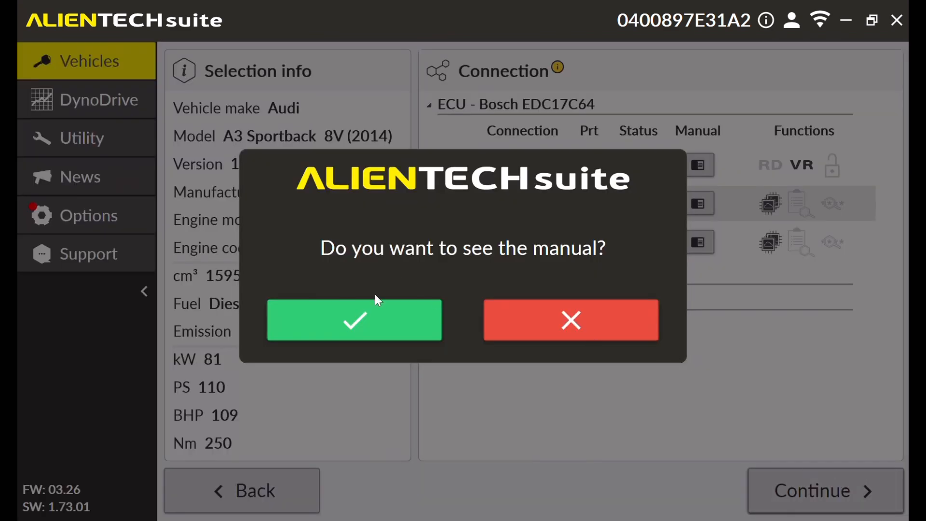
- View the KESS3 connection manual and scroll through the direct-connection ECU pinout table
click(354, 319)
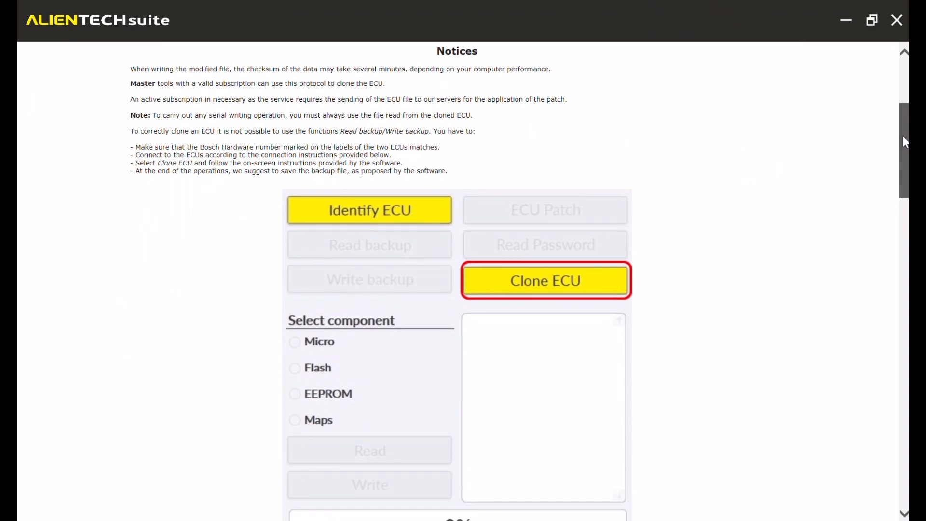
scroll(down, 3)
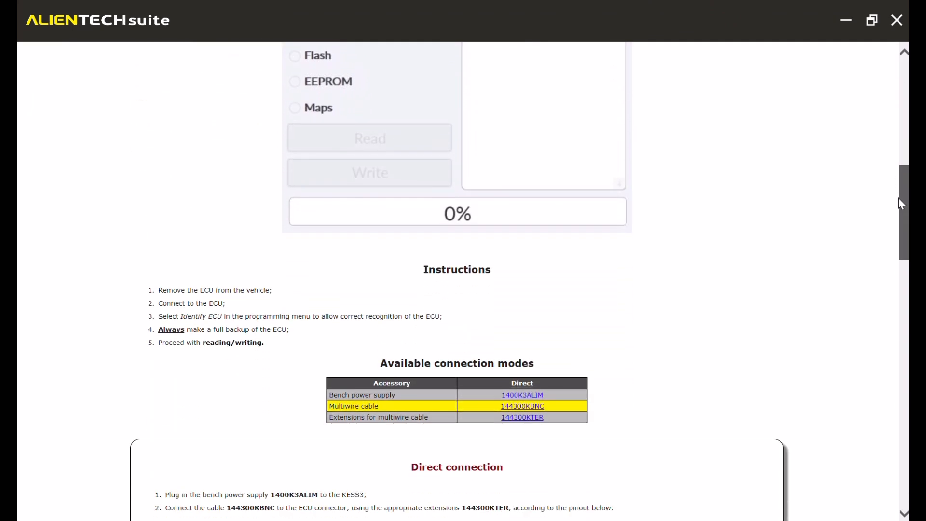
scroll(down, 3)
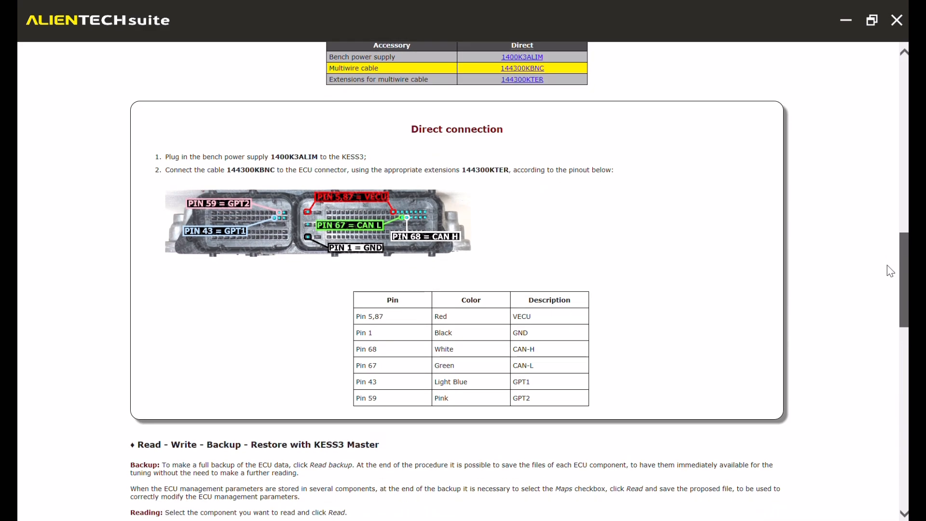
scroll(up, 3)
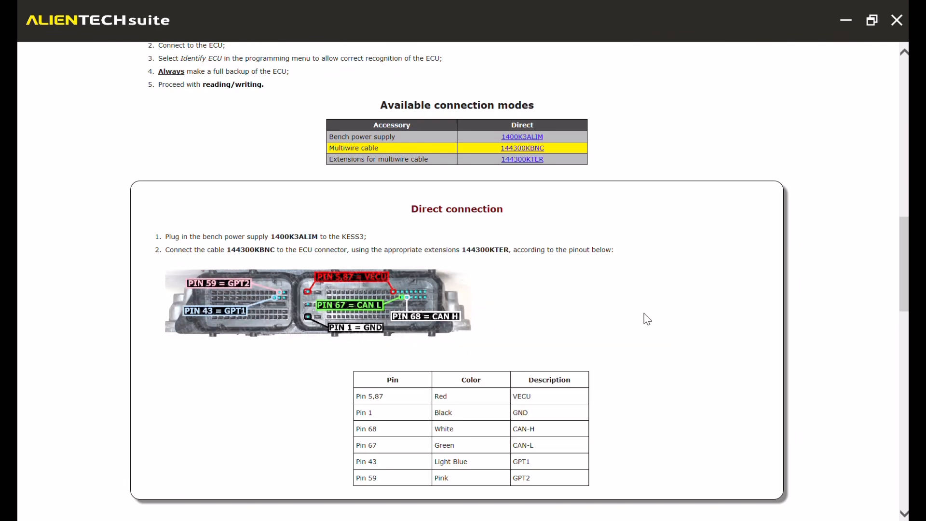
mouse_move(423, 36)
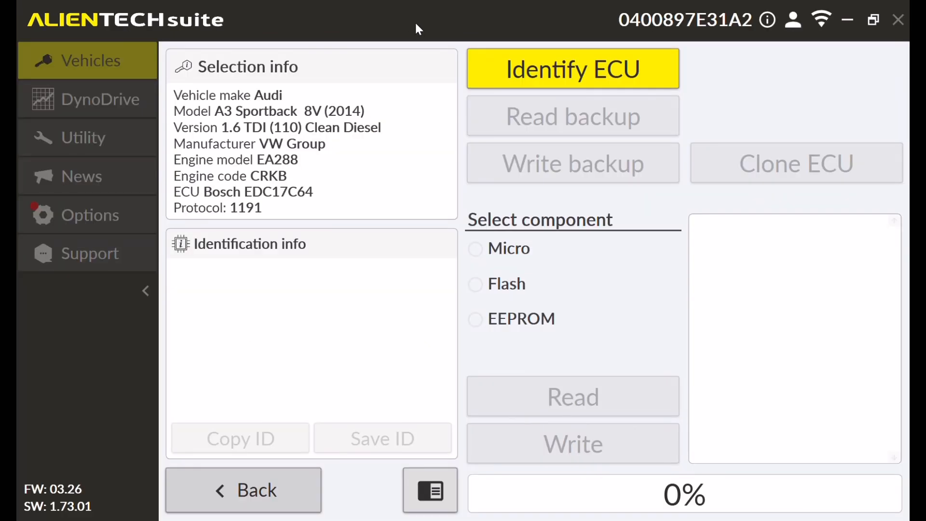
- Identify the connected ECU, reporting SW 04L906021FJ with TC1797 micro and EEPROM
click(572, 68)
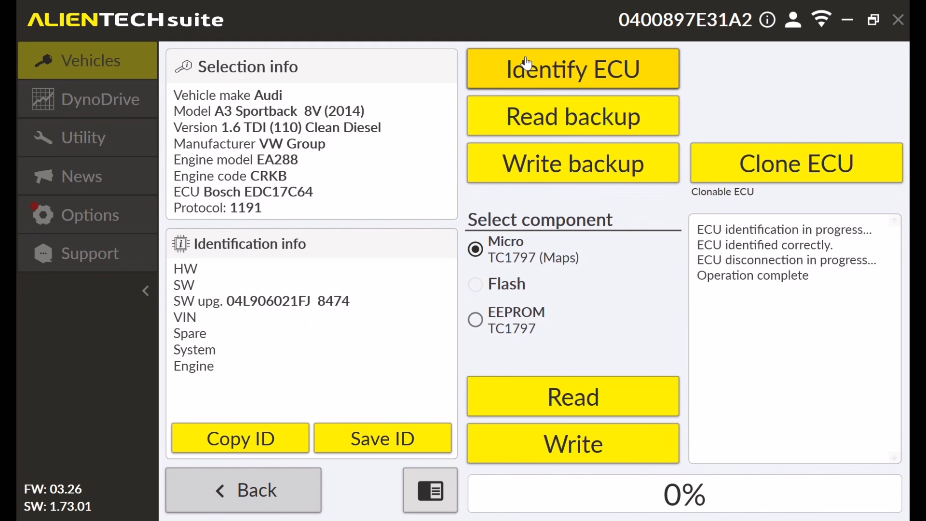
mouse_move(571, 203)
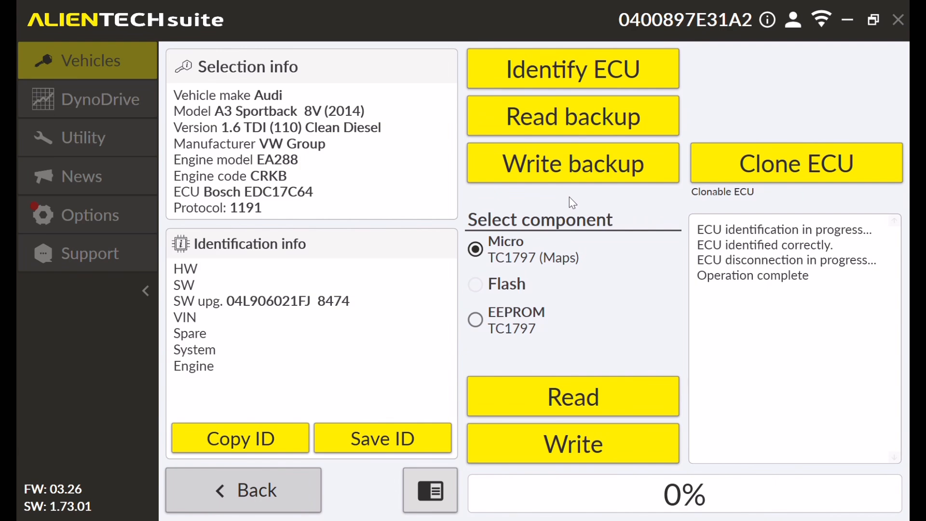
- Read a full backup of the EDC17C64 until it reaches 100% and asks where to save
click(572, 67)
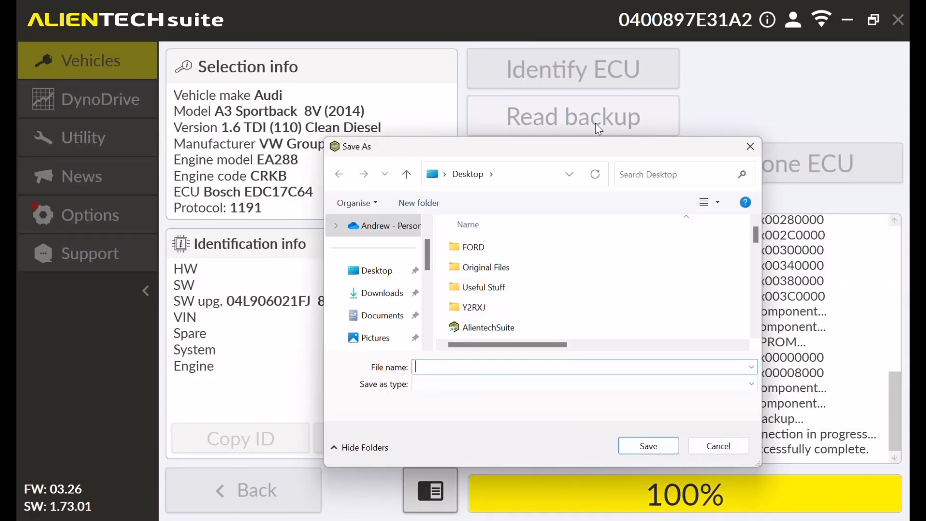
- Enter the file name '2013 Audi A3 1.6 EDC17C64 Kess3 Bench' in the Save As dialog
text(2013)
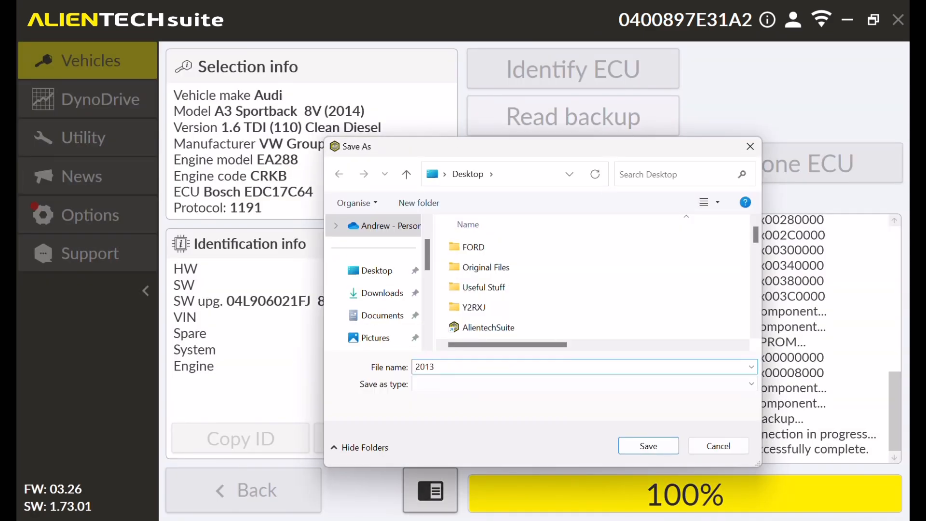
click(585, 366)
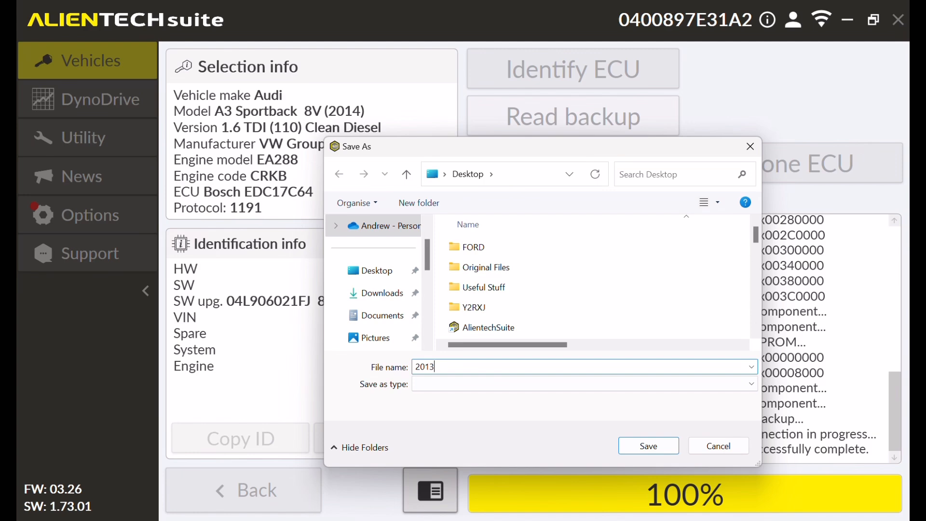
text(Audi)
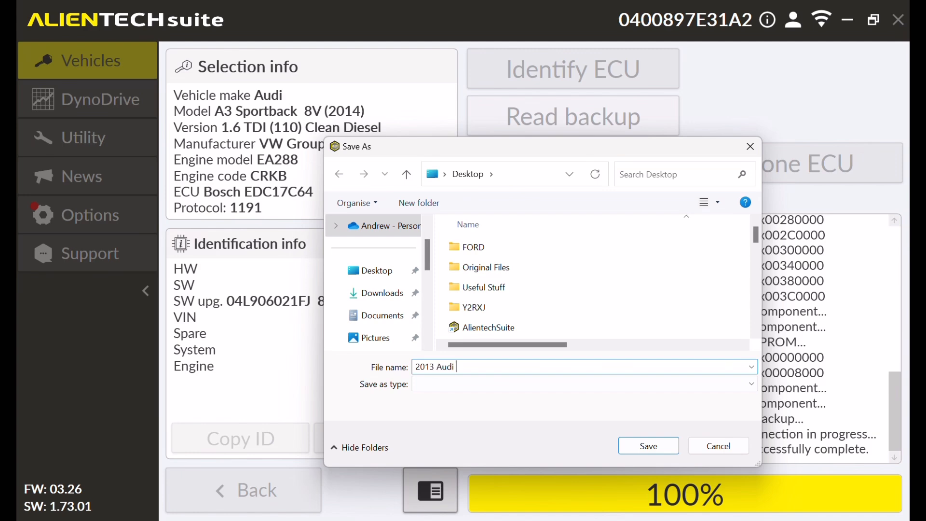
text(A)
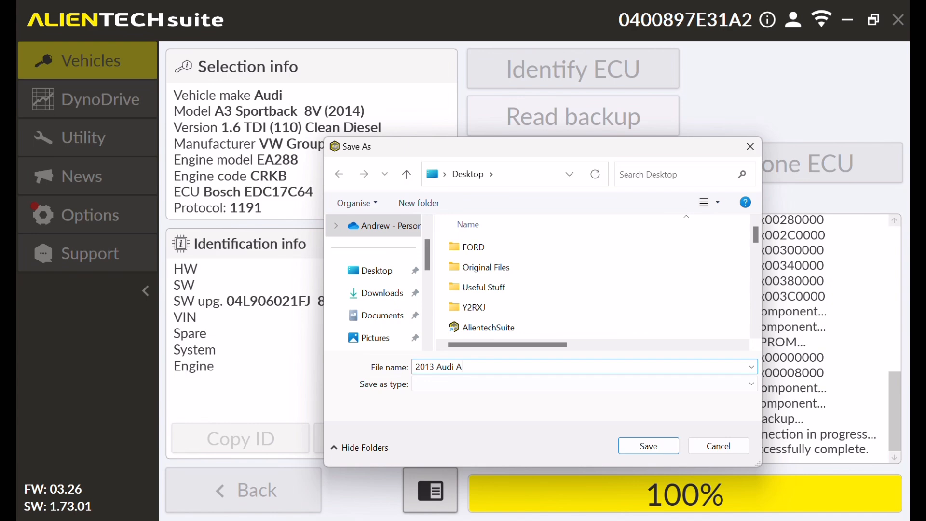
text(3 1)
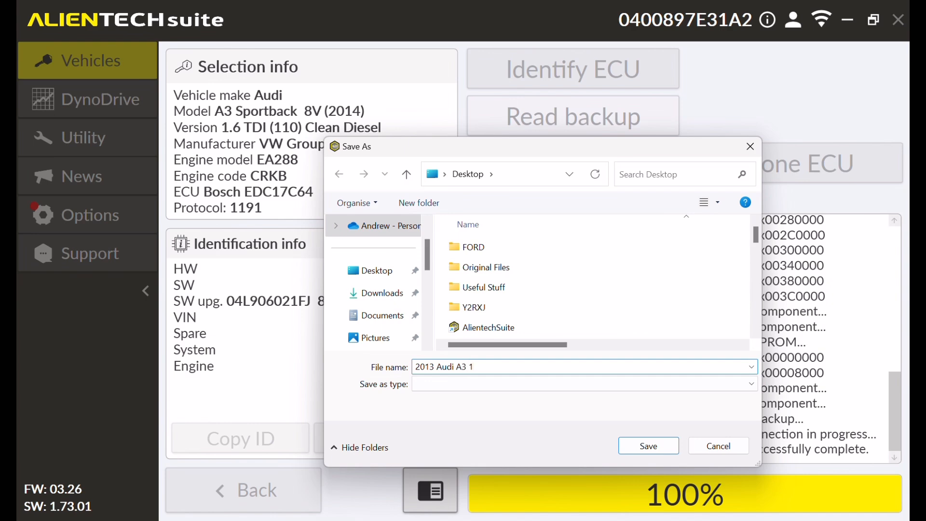
text(.6)
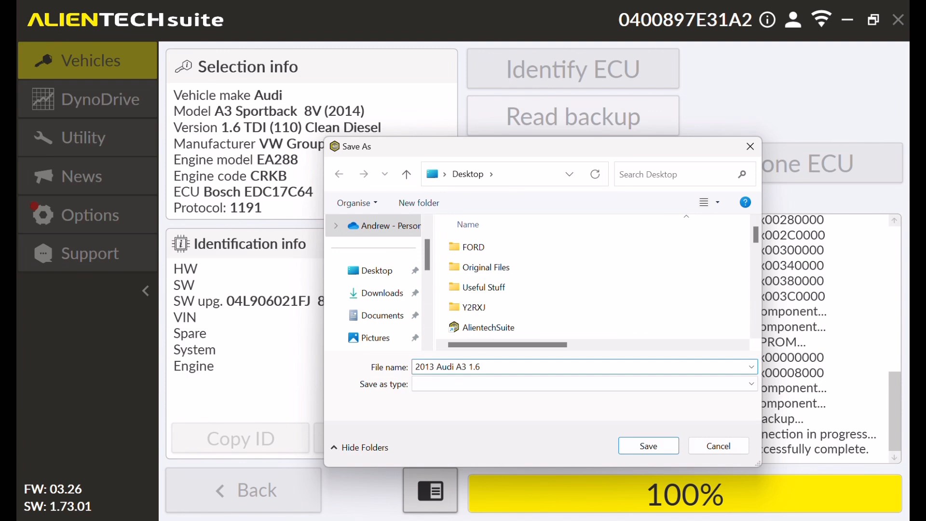
text(EDC)
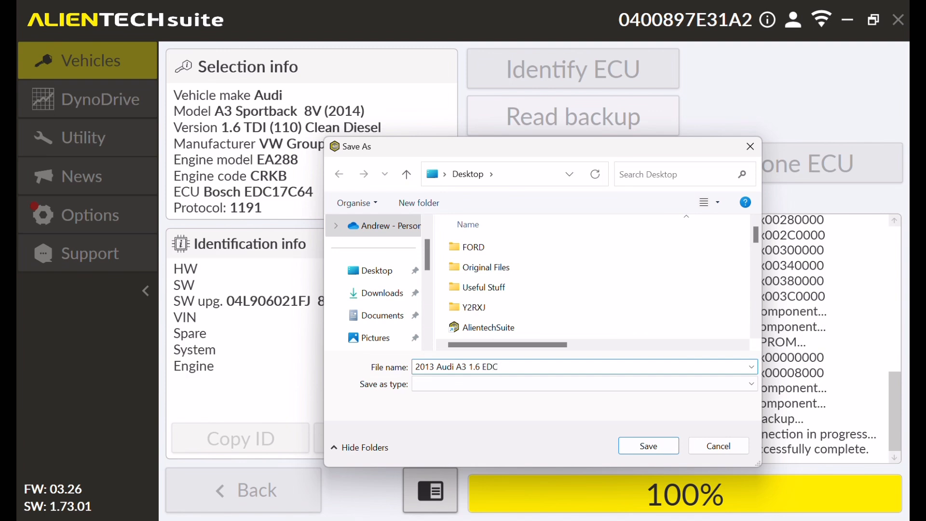
text(17)
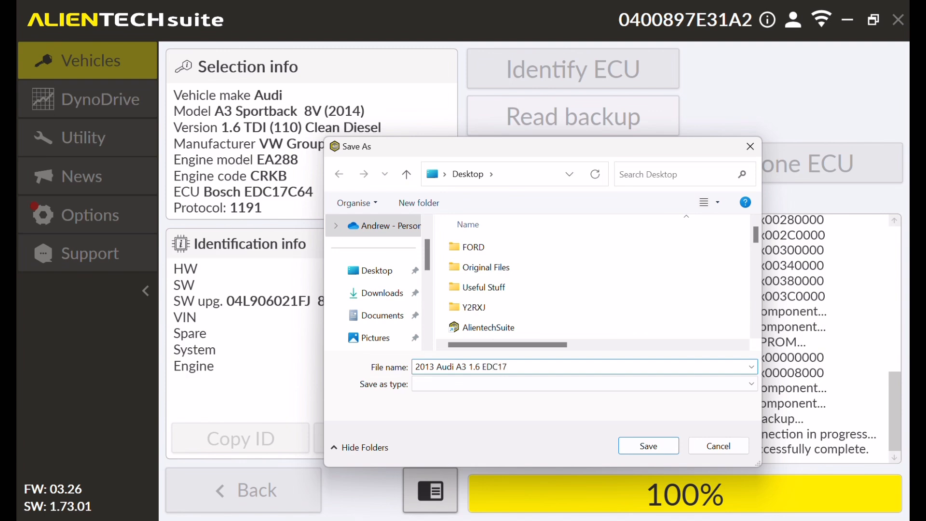
text(C64)
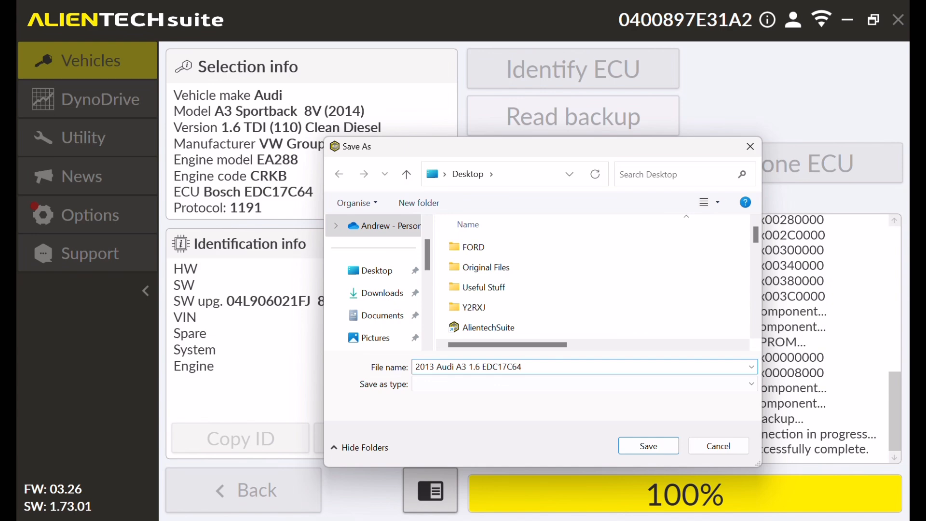
text(Kes)
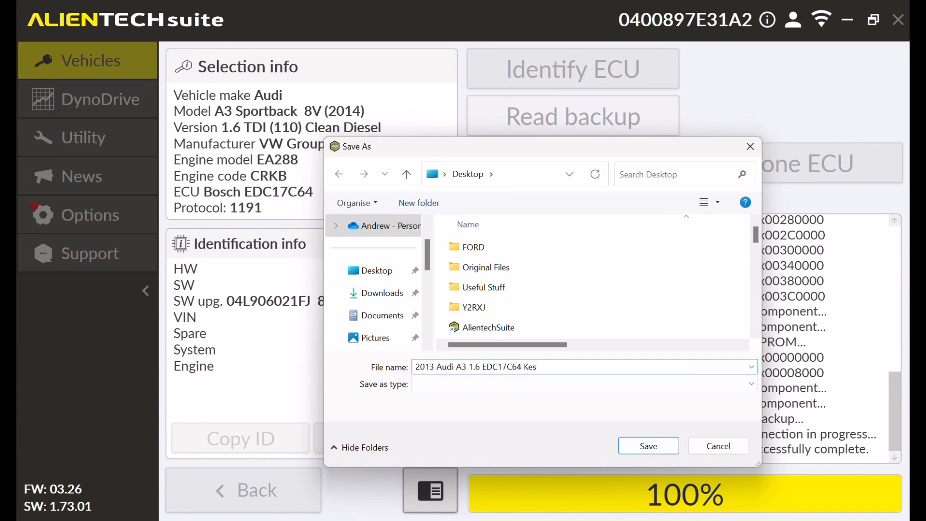
text(s3)
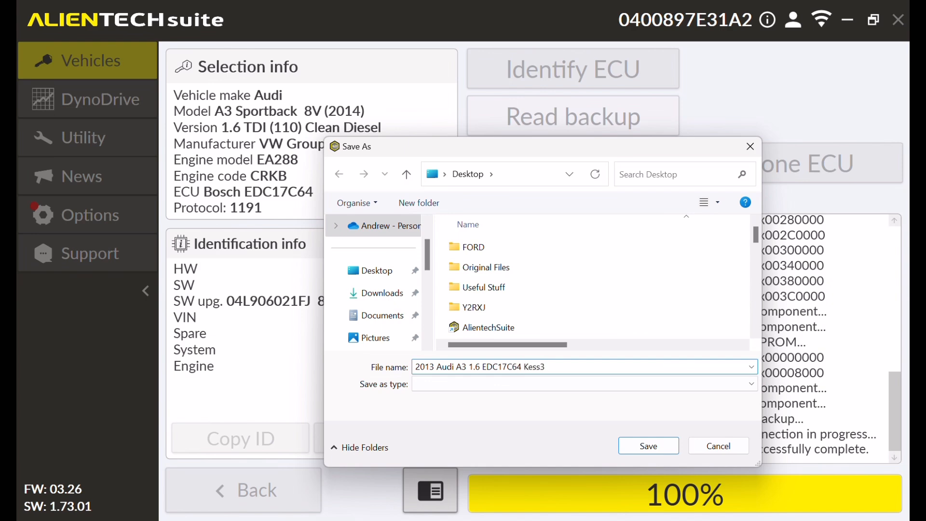
text(Ben)
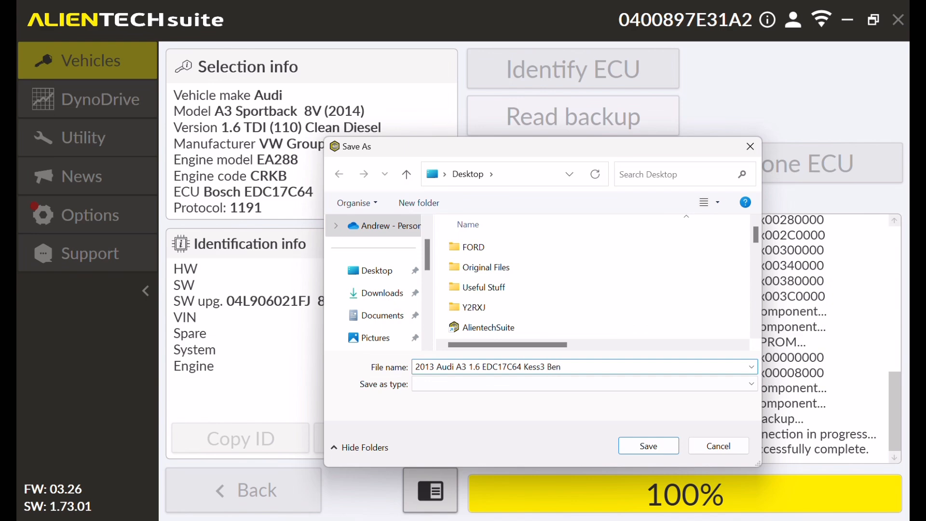
text(ch)
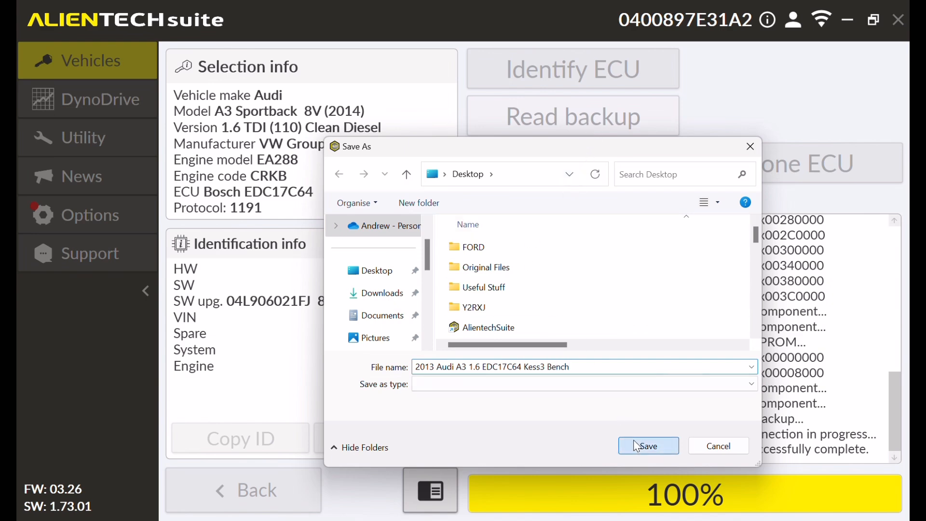
- Save the backup to the Desktop with the component files stored separately
click(649, 445)
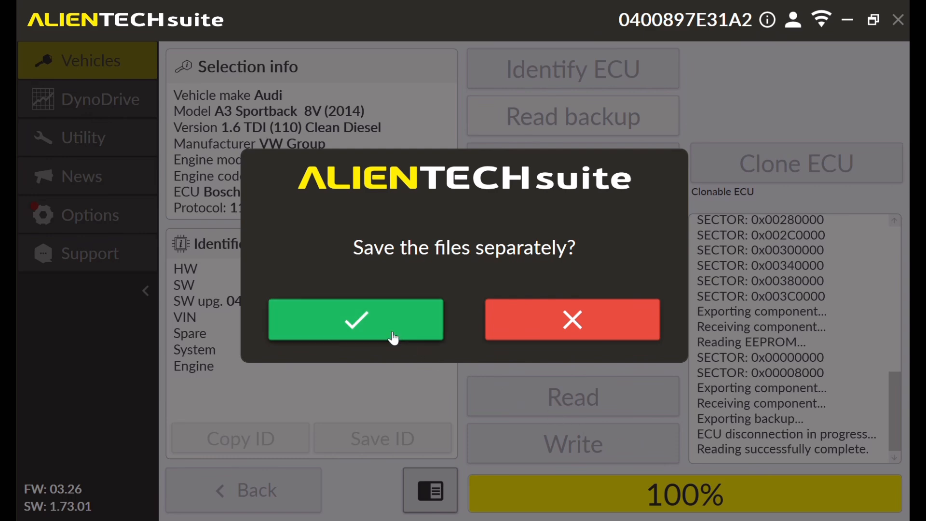
click(355, 320)
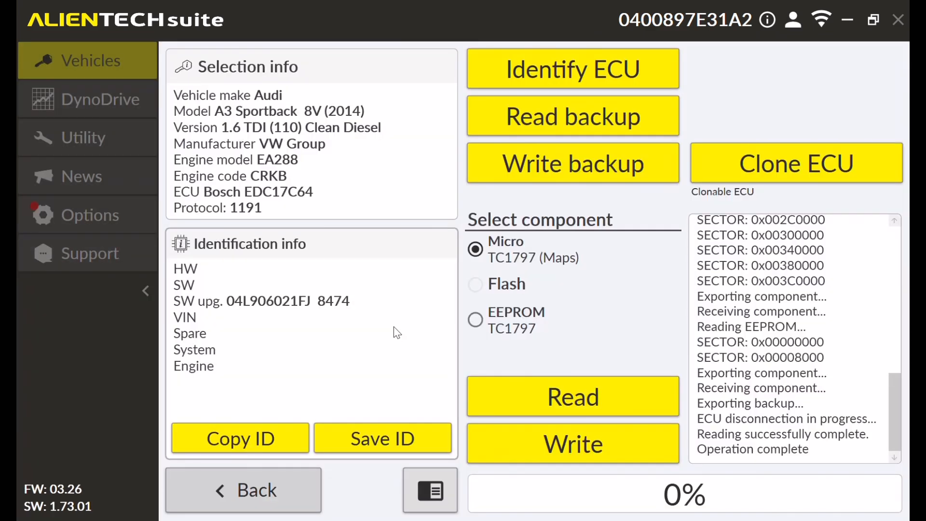
mouse_move(417, 32)
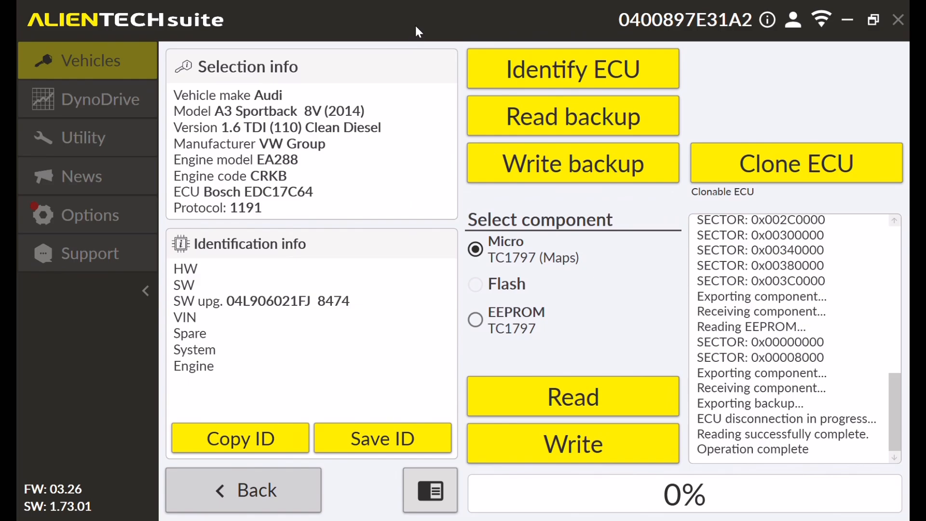